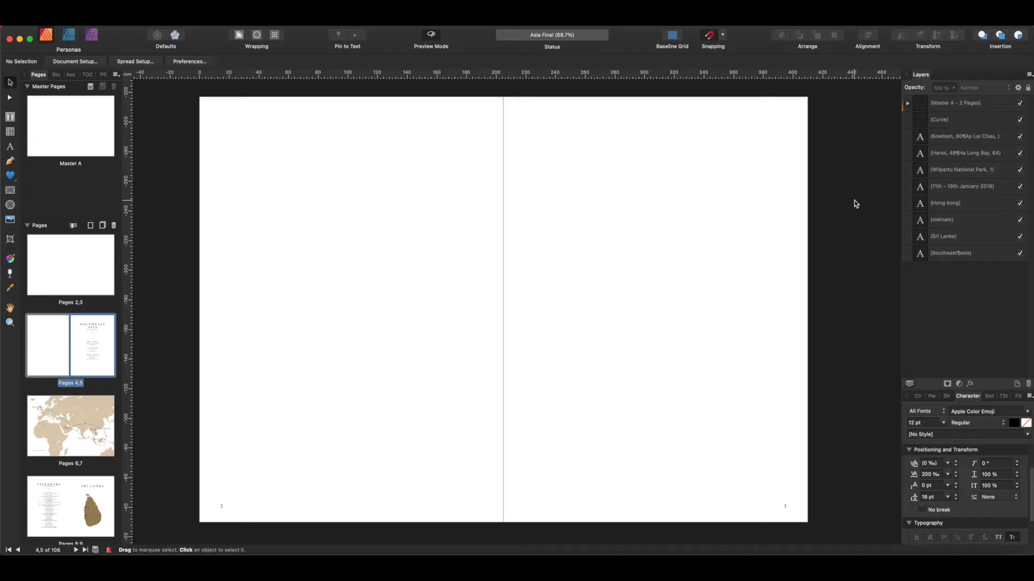
pyautogui.moveTo(769, 143)
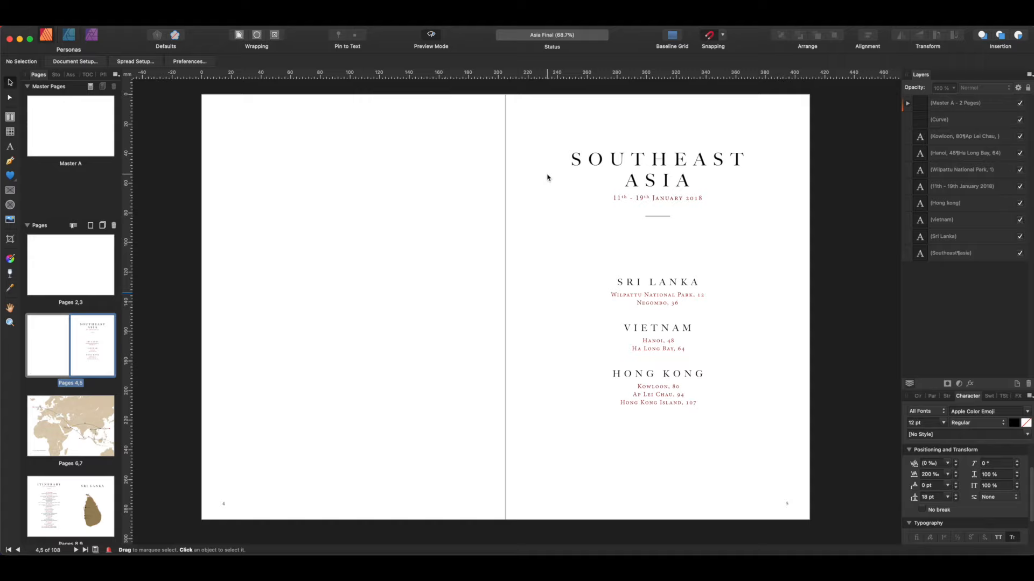
pyautogui.moveTo(568, 205)
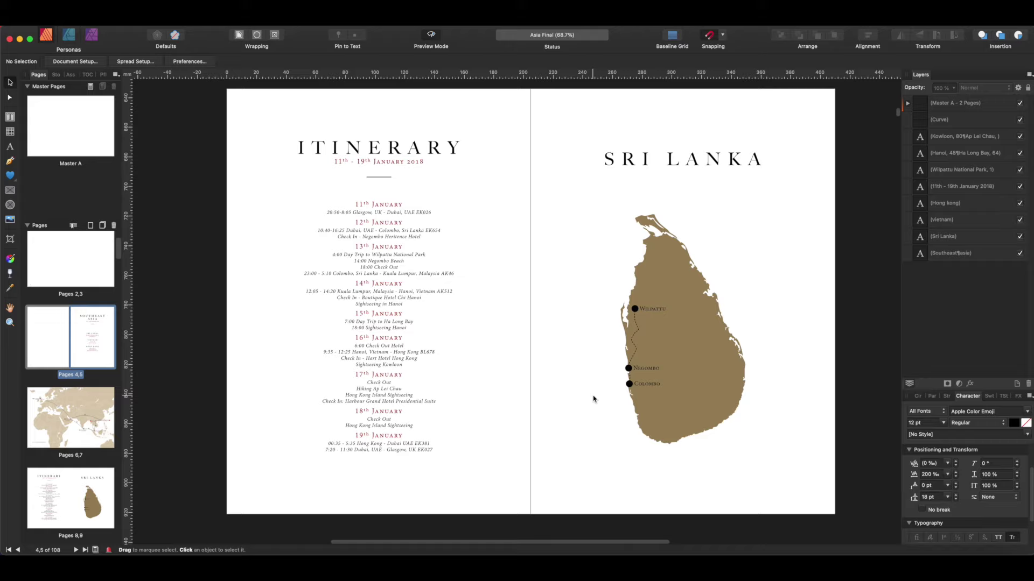
pyautogui.scroll(-3)
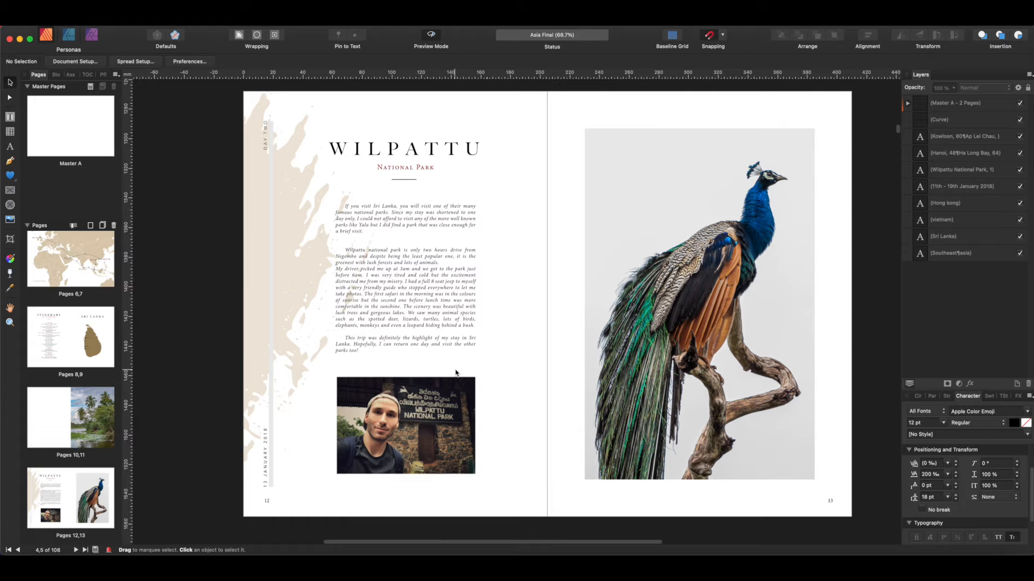
pyautogui.moveTo(265, 155)
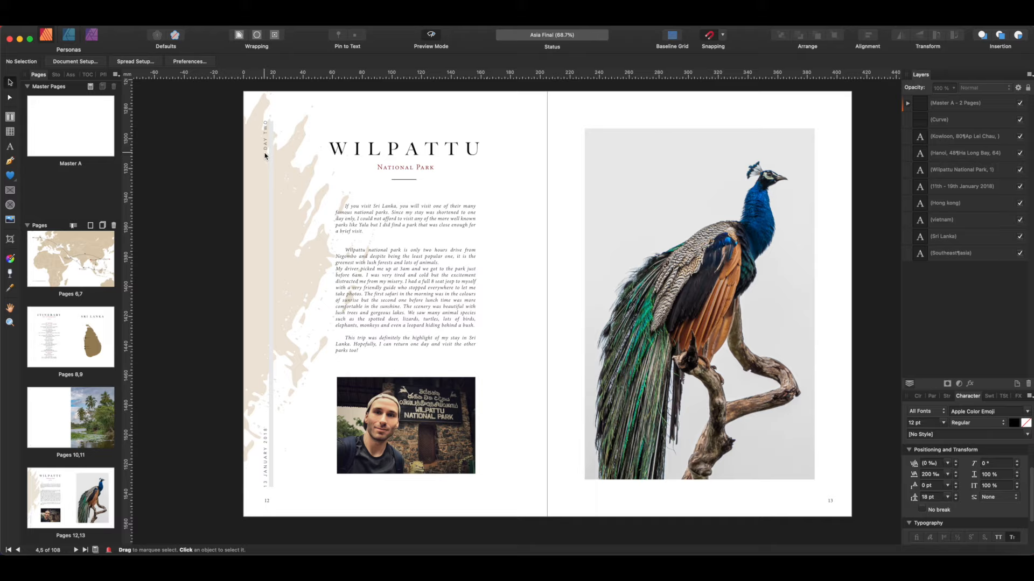
pyautogui.moveTo(302, 198)
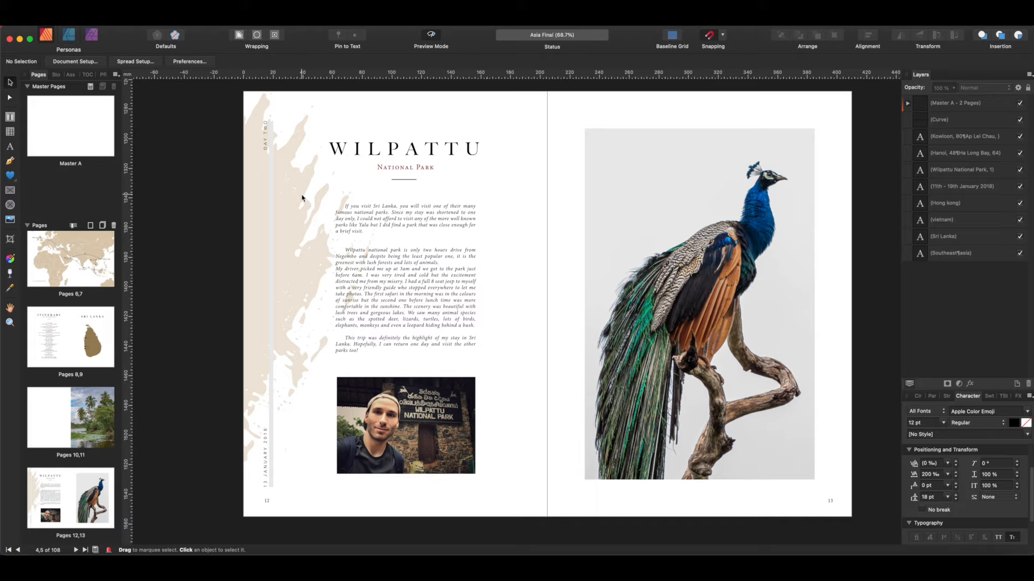
pyautogui.moveTo(302, 219)
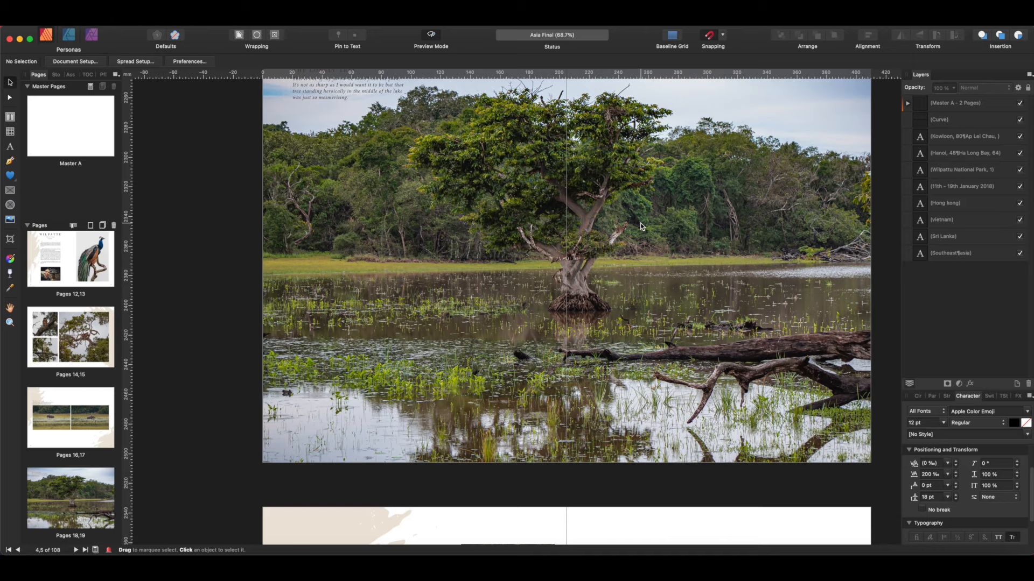
pyautogui.scroll(-3)
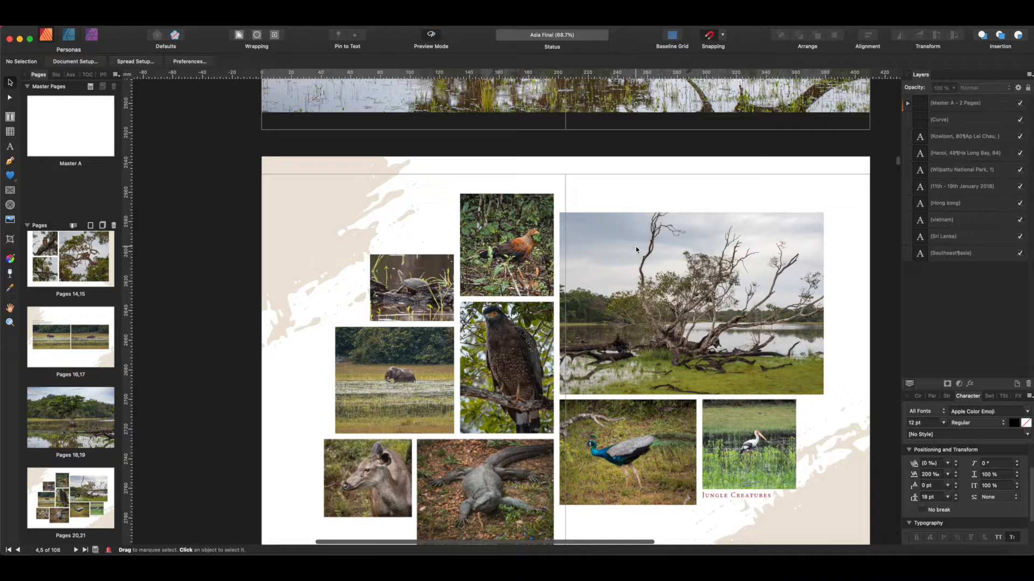
pyautogui.scroll(-3)
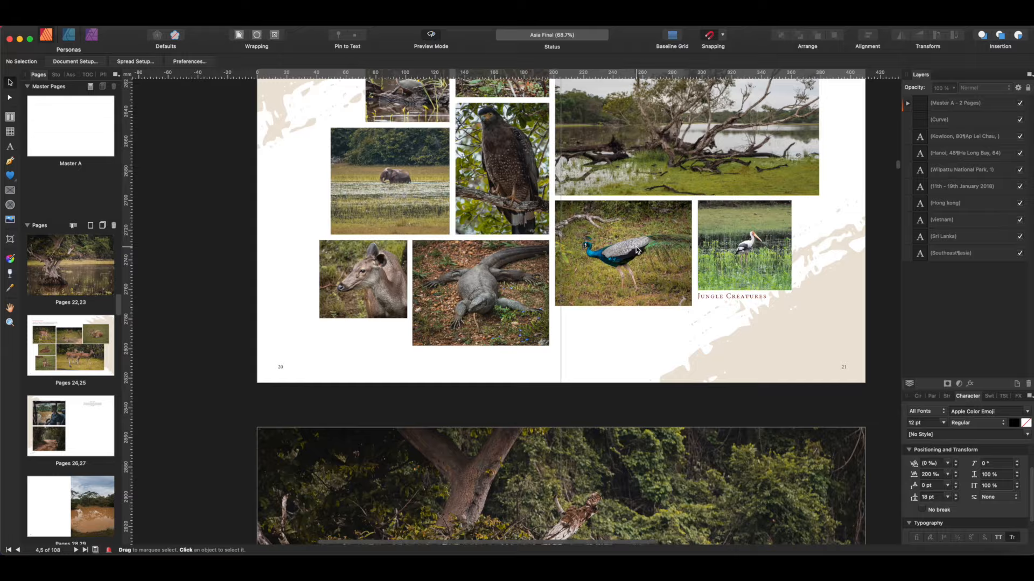